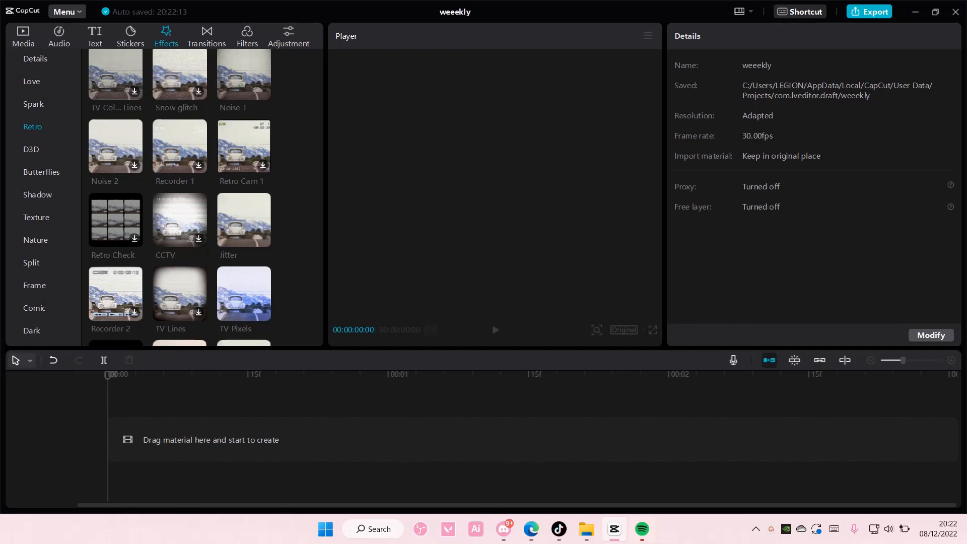
# Add 1.jpg from Media to the track and rotate it 90°.
pyautogui.click(23, 36)
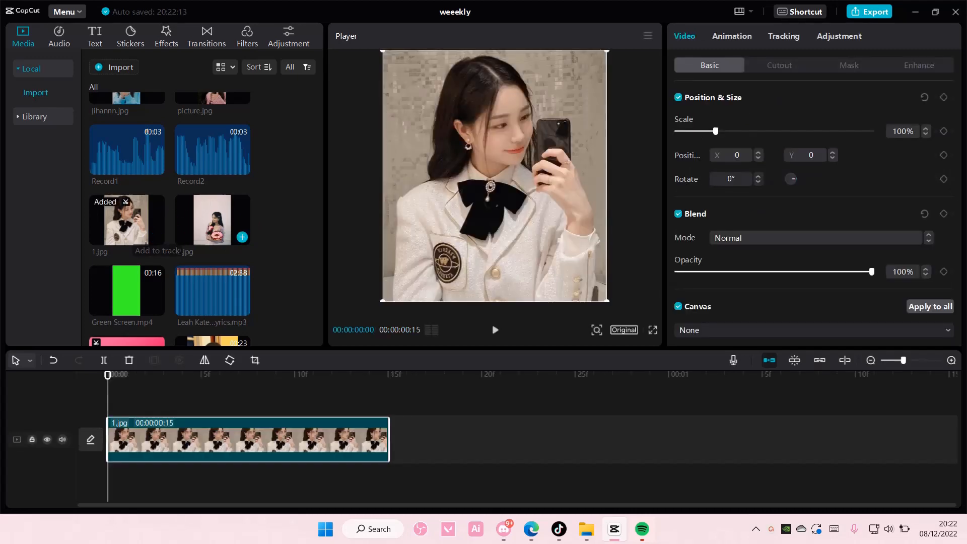
pyautogui.click(229, 361)
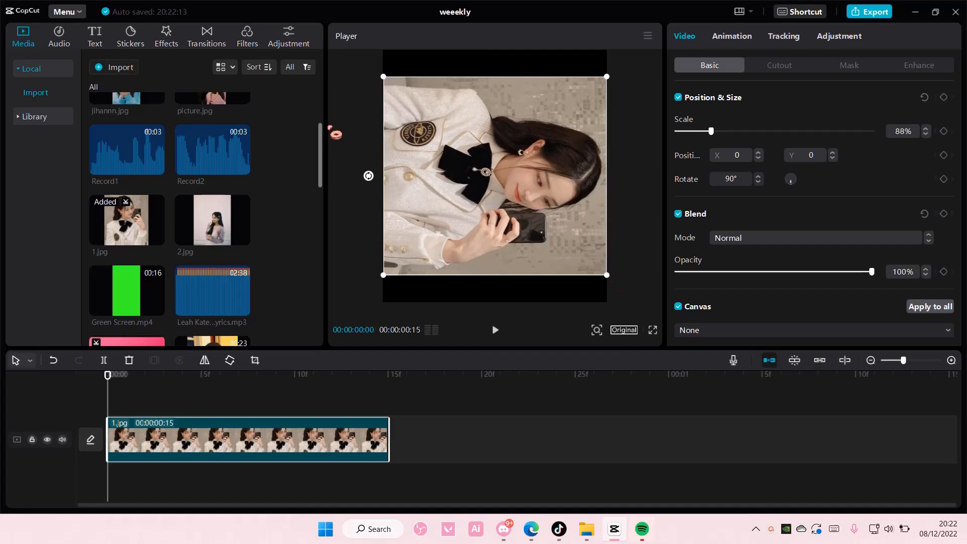
# Add the Retro TV Pixels effect above the photo and set its Texture to 100.
pyautogui.click(165, 36)
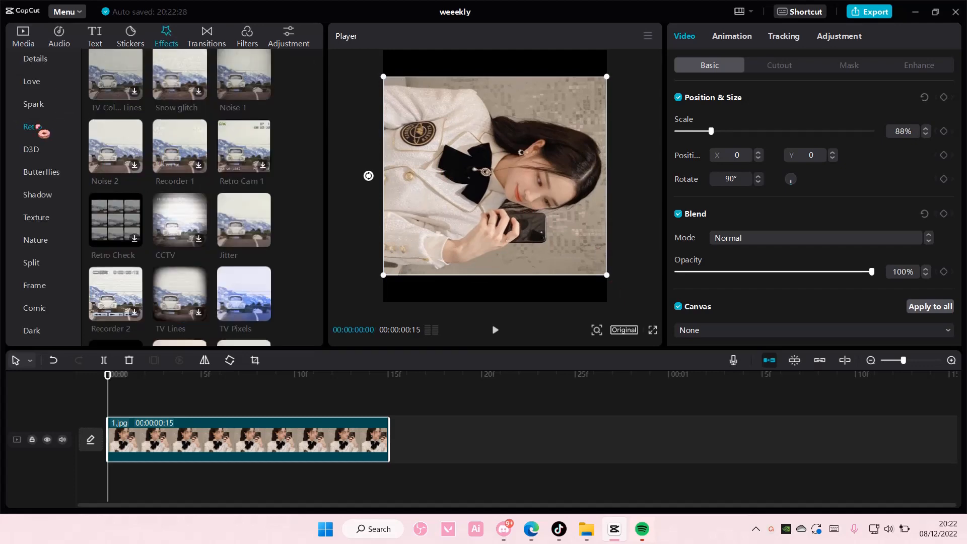
pyautogui.scroll(-3)
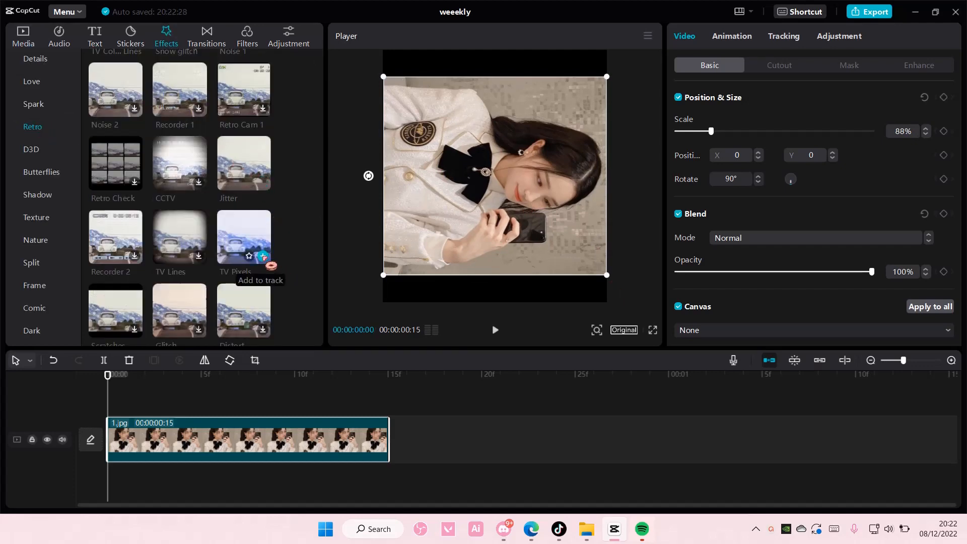
pyautogui.click(261, 255)
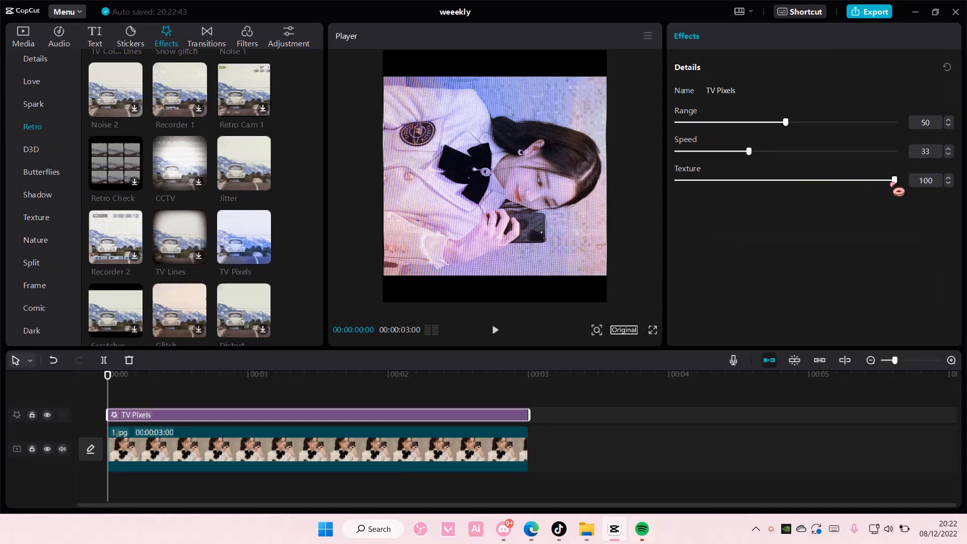
pyautogui.moveTo(893, 179); pyautogui.dragTo(676, 179)
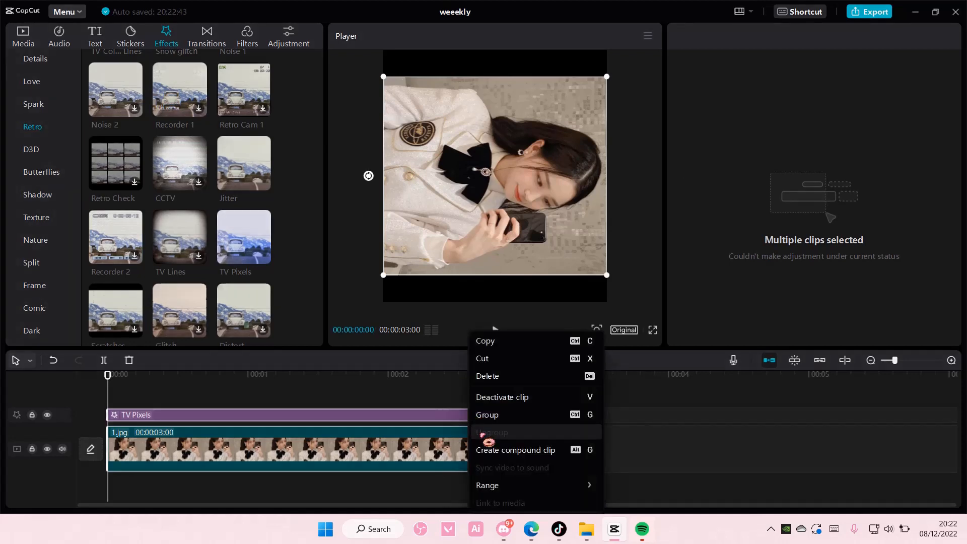
# Create a compound clip from the selection and rotate it until the portrait is upright.
pyautogui.click(515, 451)
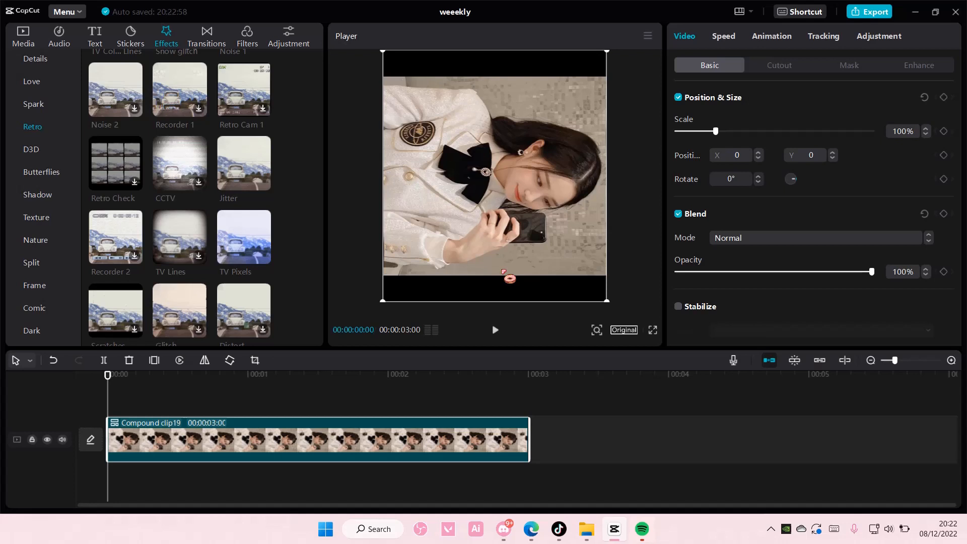
pyautogui.click(228, 361)
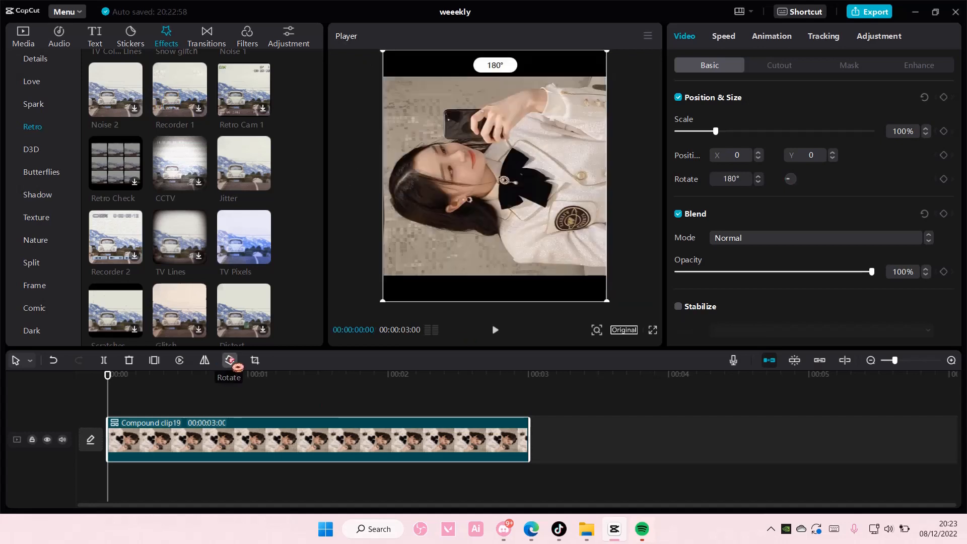
pyautogui.click(228, 361)
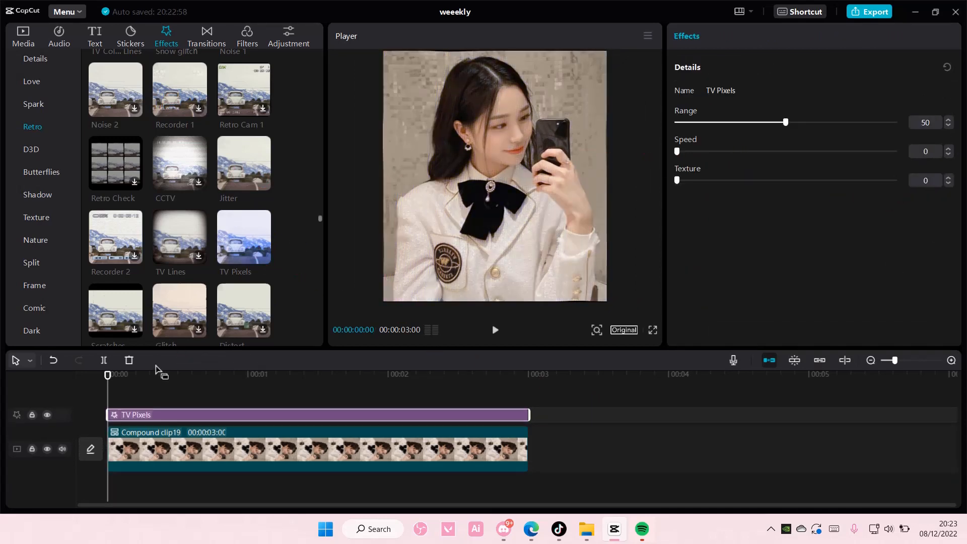
# Raise the TV Pixels Range slider to 60 while previewing the clip.
pyautogui.click(494, 330)
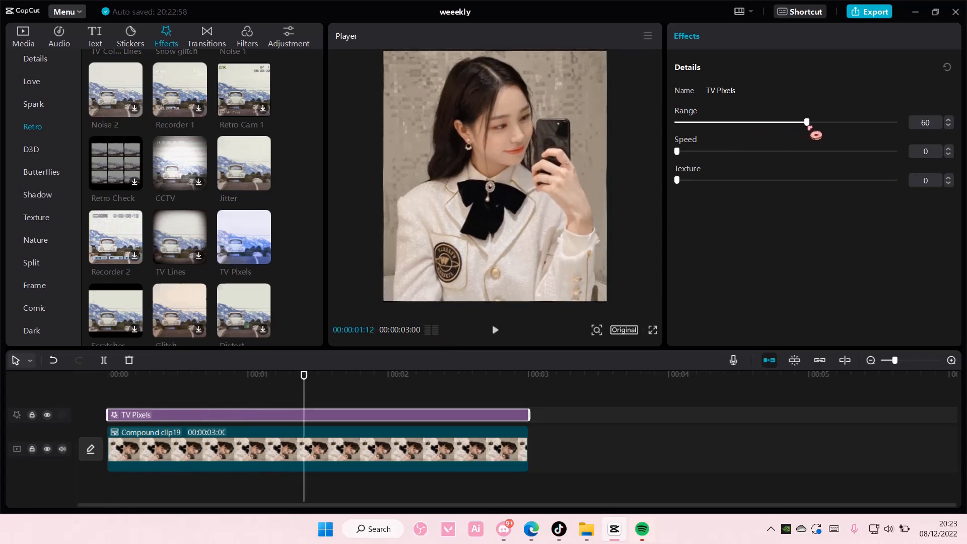
pyautogui.moveTo(303, 374); pyautogui.dragTo(471, 375)
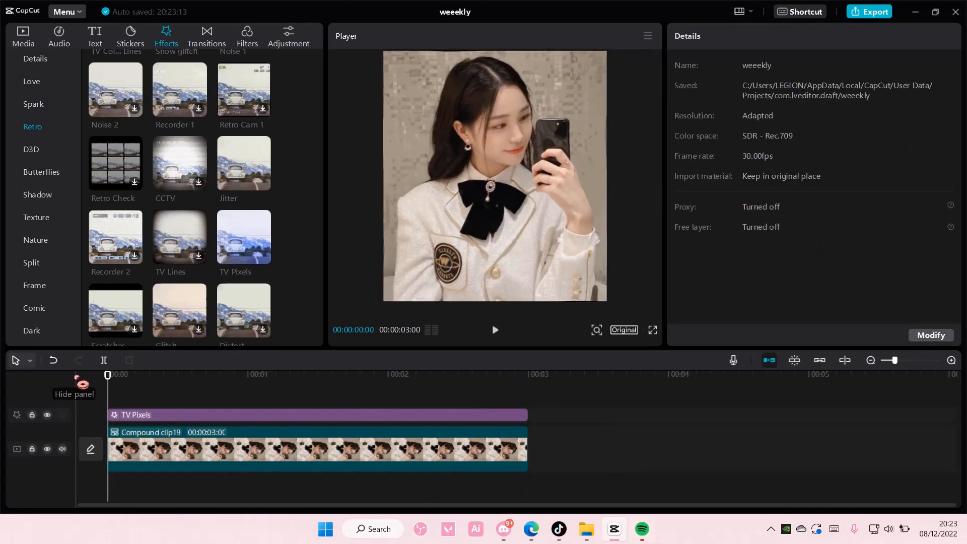
# Export the video as 'wave' in mp4 and dismiss the finished message.
pyautogui.click(868, 11)
pyautogui.write('wave')
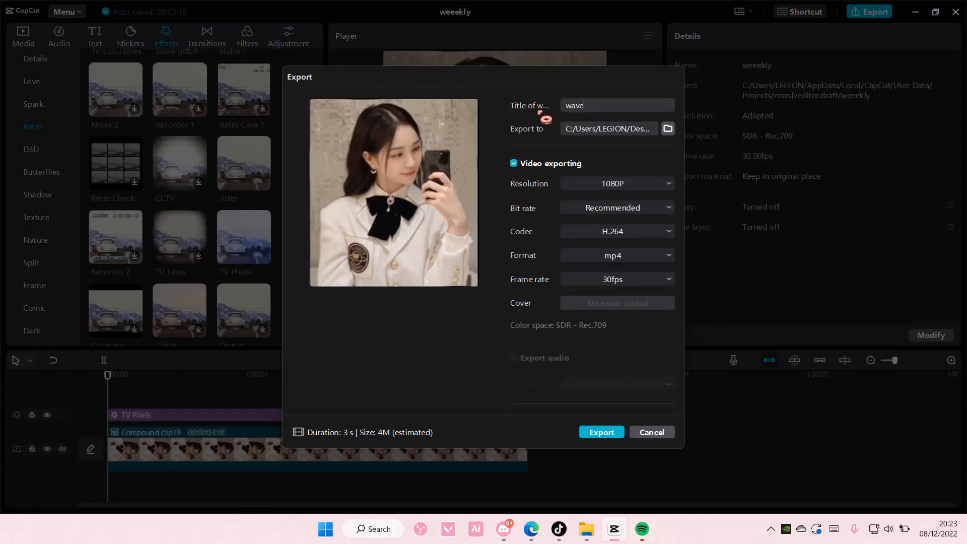
pyautogui.click(600, 432)
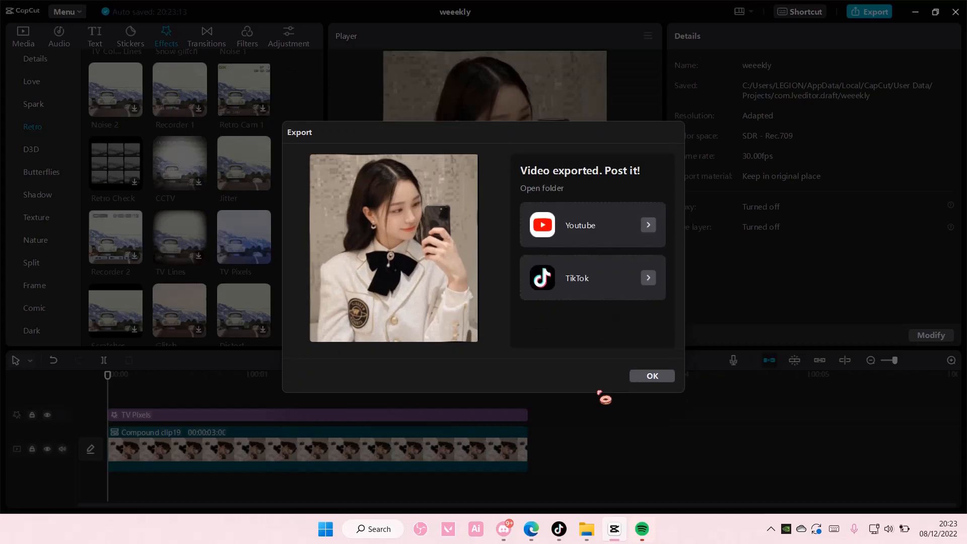
pyautogui.click(652, 376)
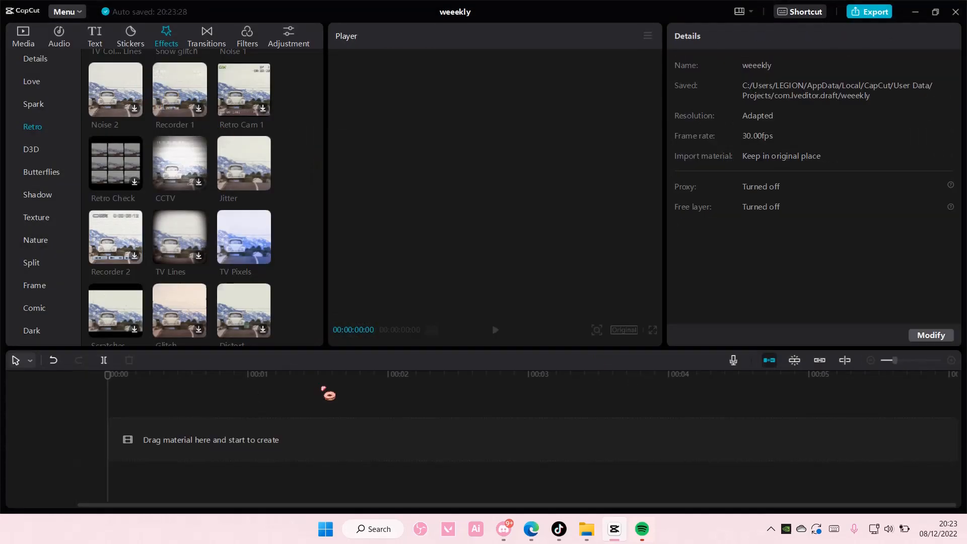
# Import the exported wave.mp4 and place it on the empty timeline.
pyautogui.click(23, 37)
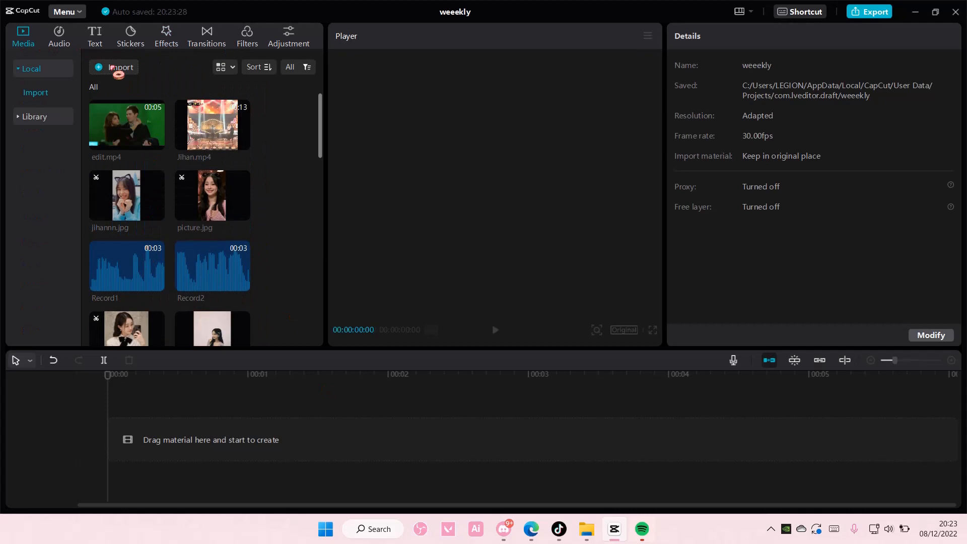
pyautogui.click(119, 67)
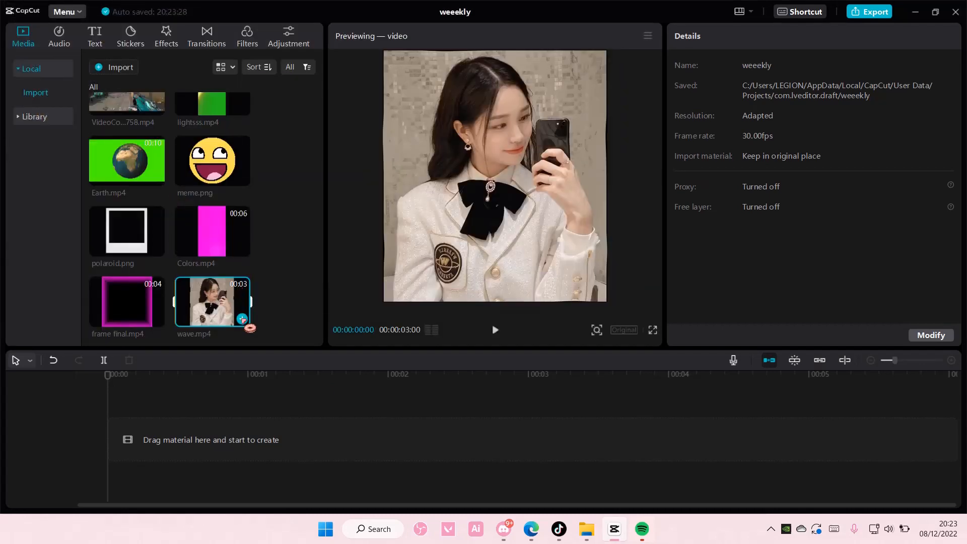
pyautogui.moveTo(212, 302); pyautogui.dragTo(247, 439)
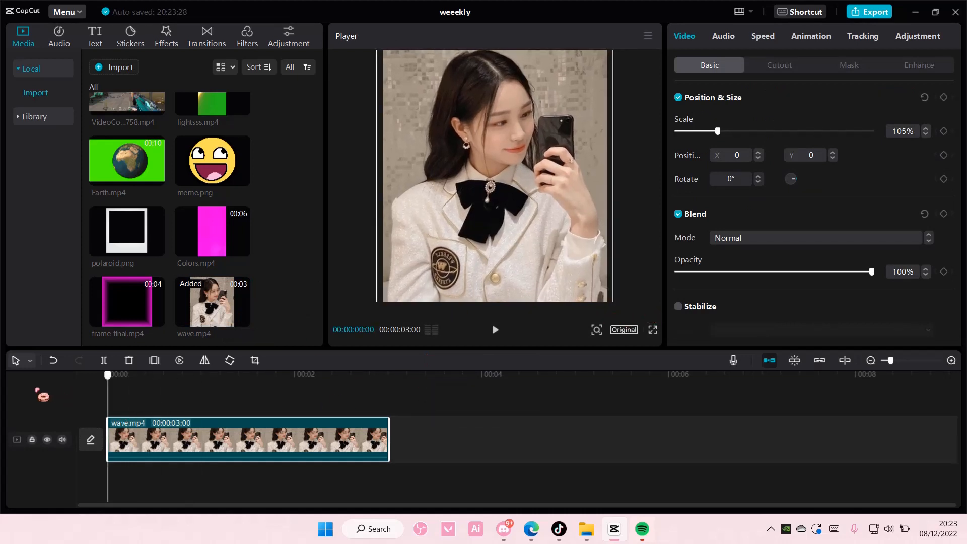
# Slow wave.mp4 to 0.6x with Smooth slow-mo (Optical flow) enabled.
pyautogui.click(762, 36)
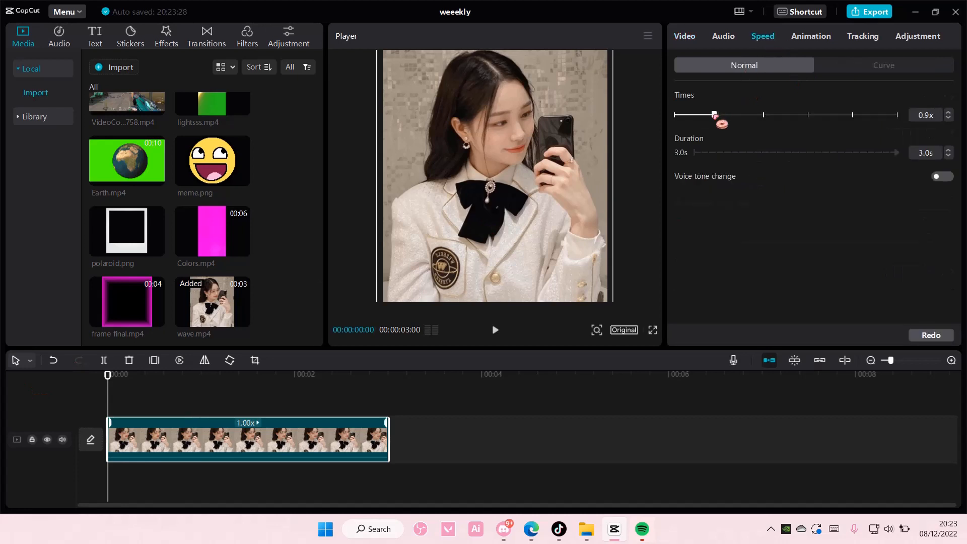
pyautogui.moveTo(715, 115); pyautogui.dragTo(708, 115)
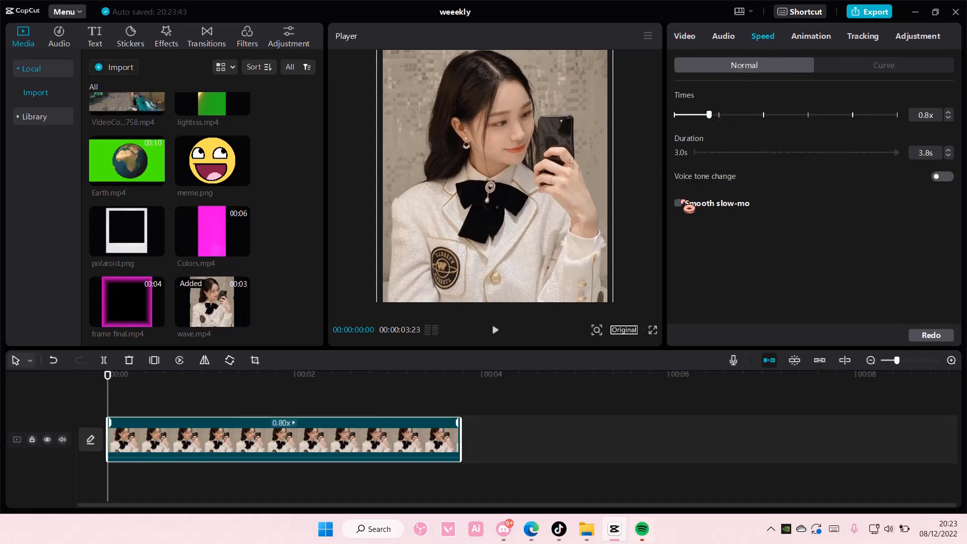
pyautogui.click(677, 202)
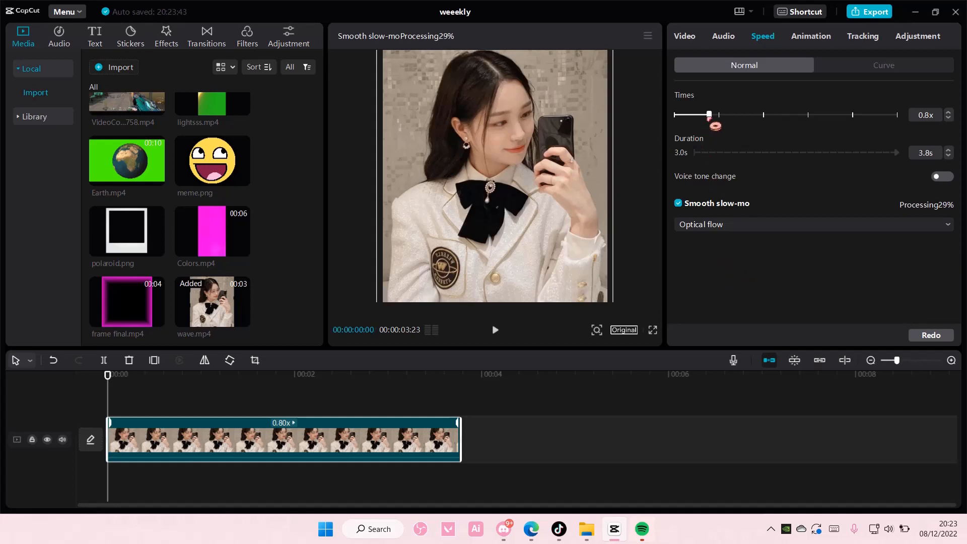
pyautogui.moveTo(708, 114); pyautogui.dragTo(698, 114)
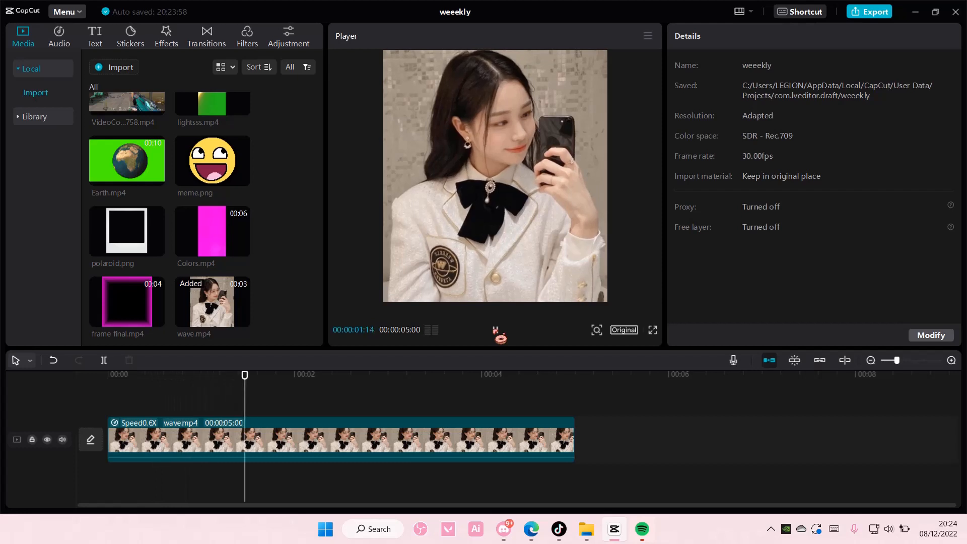
pyautogui.click(432, 374)
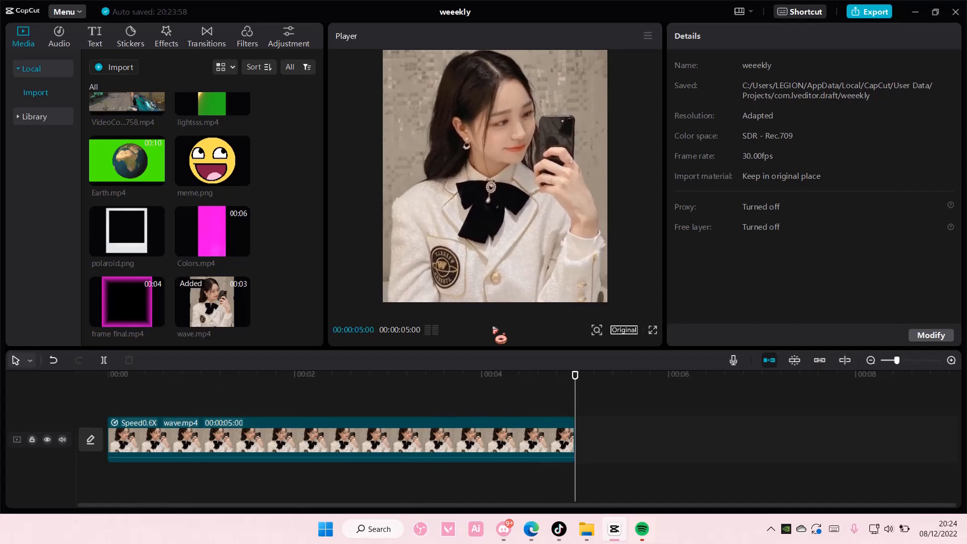
pyautogui.click(373, 375)
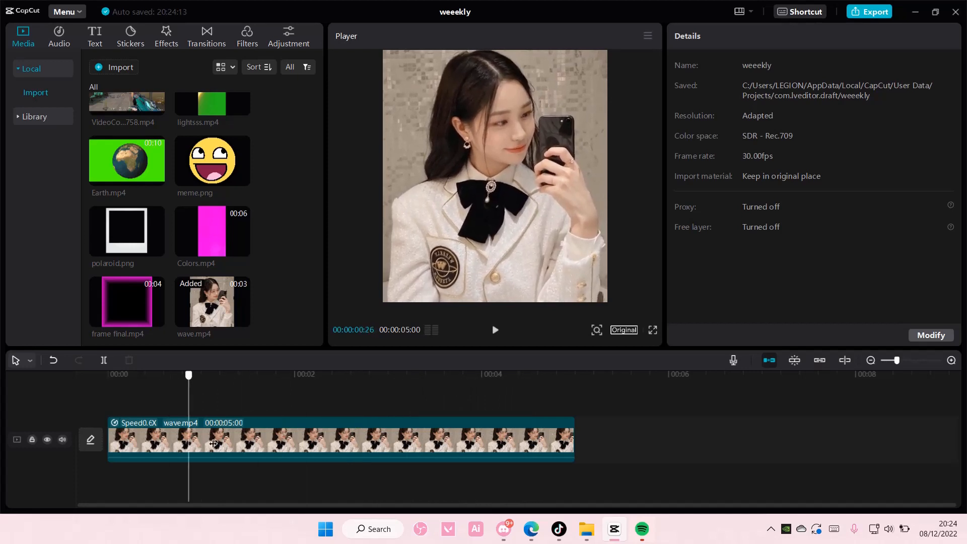
pyautogui.click(502, 374)
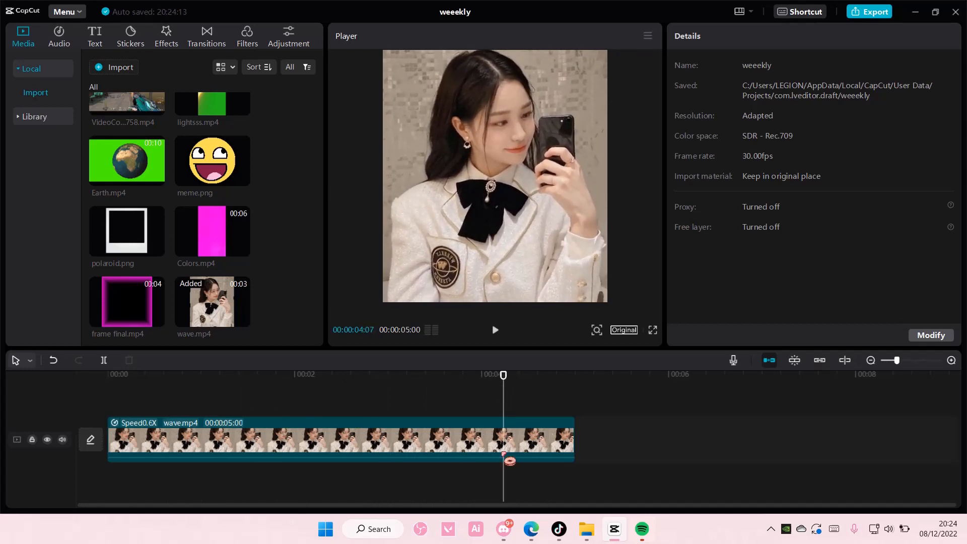